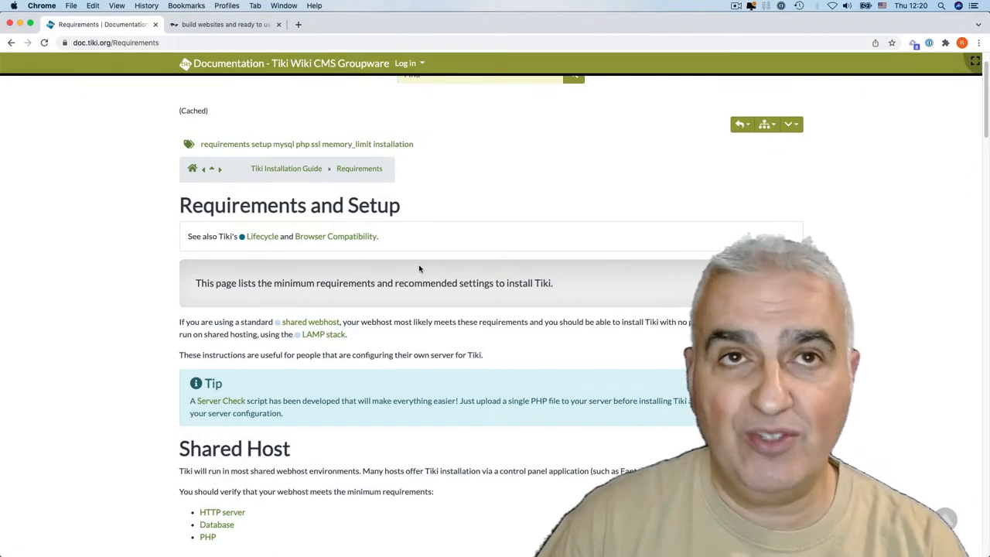
- Scroll through the Requirements page's webserver, database and PHP tables, then switch to the bernardsfez.com site tab
{"action": "scroll", "scroll_direction": "down", "scroll_amount": 3}
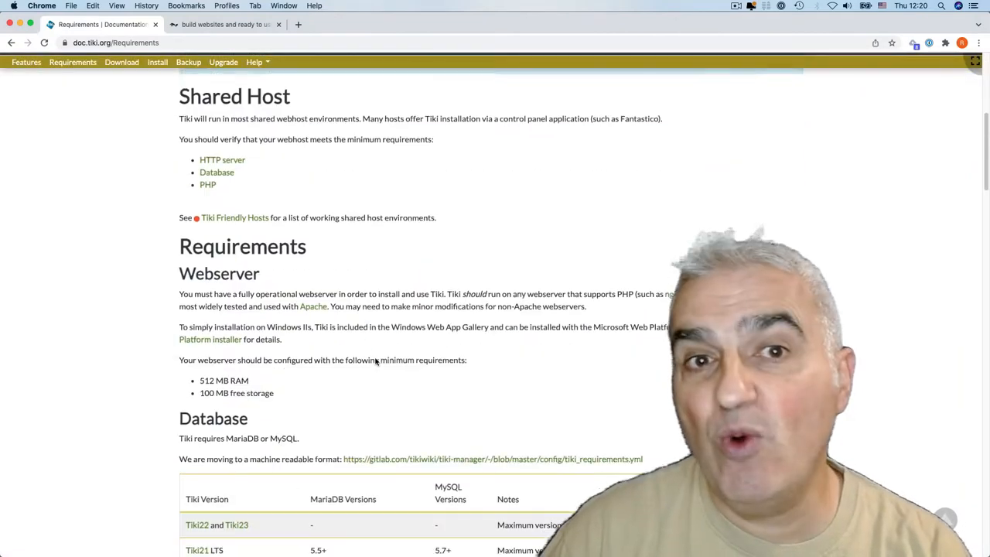
{"action": "scroll", "scroll_direction": "down", "scroll_amount": 3}
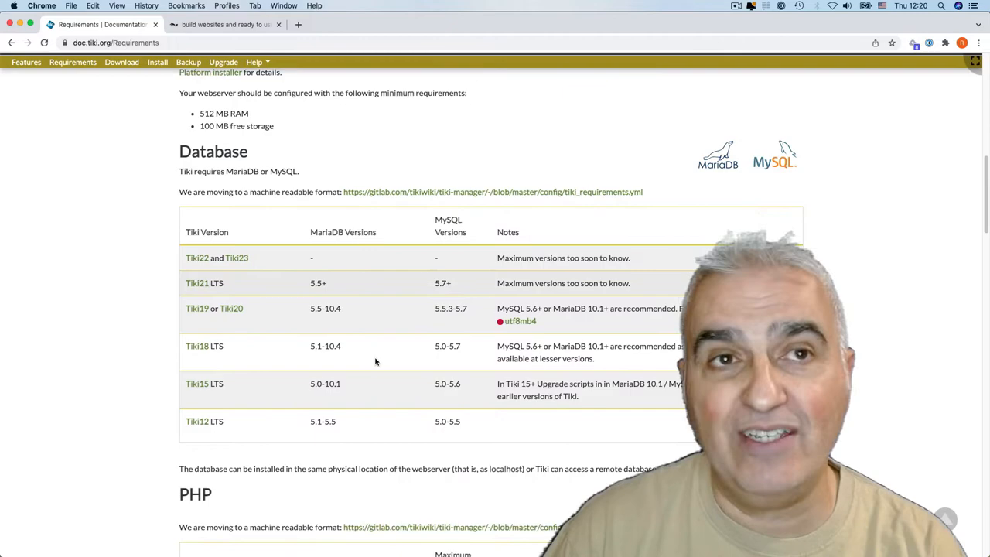
{"action": "scroll", "scroll_direction": "down", "scroll_amount": 3}
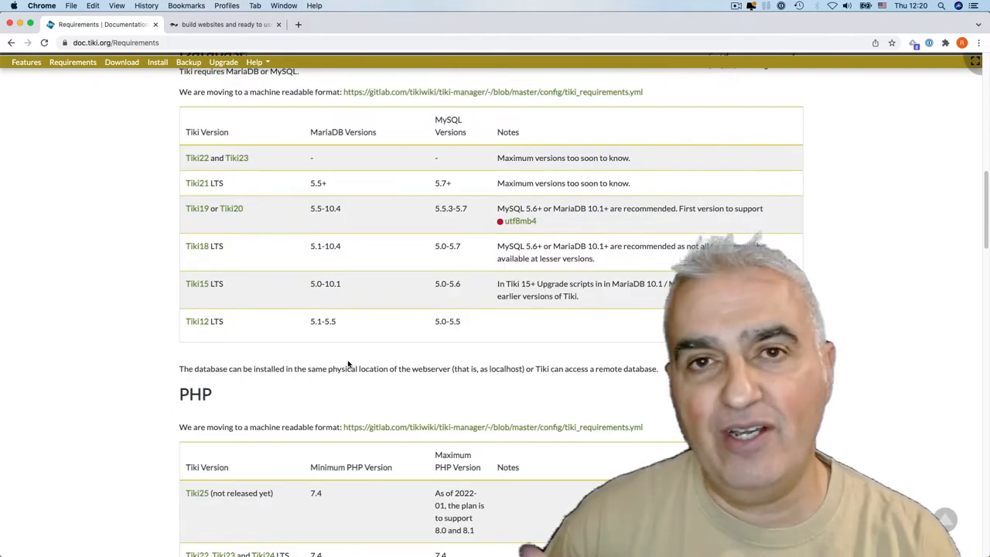
{"action": "scroll", "scroll_direction": "down", "scroll_amount": 3}
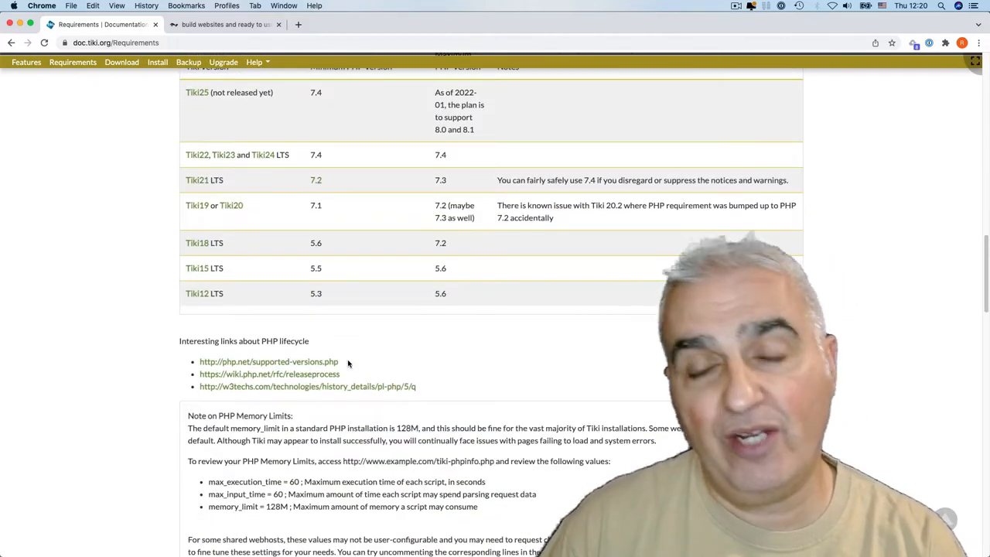
{"action": "left_click", "coordinate": [225, 24]}
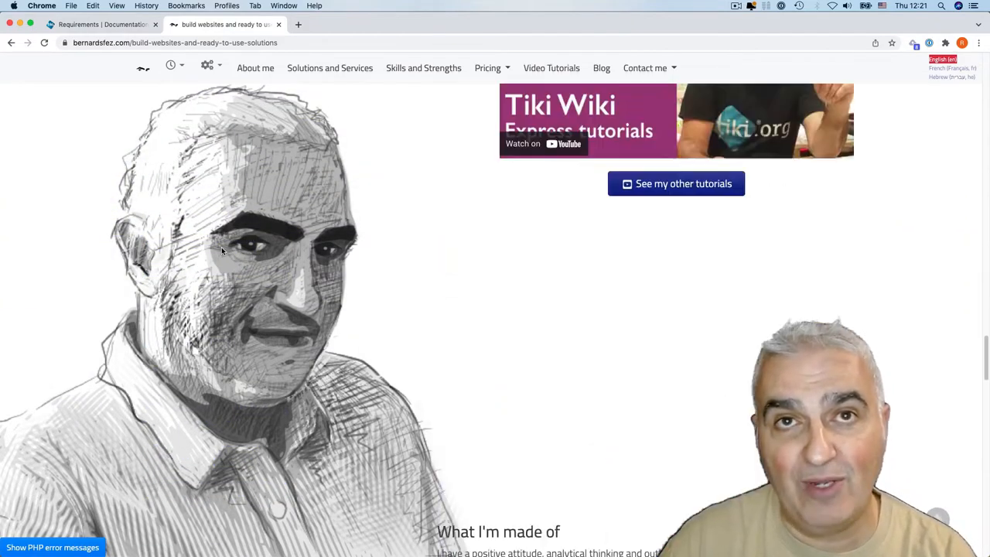
- From the footer's Settings > Control Panels, reach the Admin Dashboard and show its Tools menu
{"action": "scroll", "scroll_direction": "down", "scroll_amount": 3}
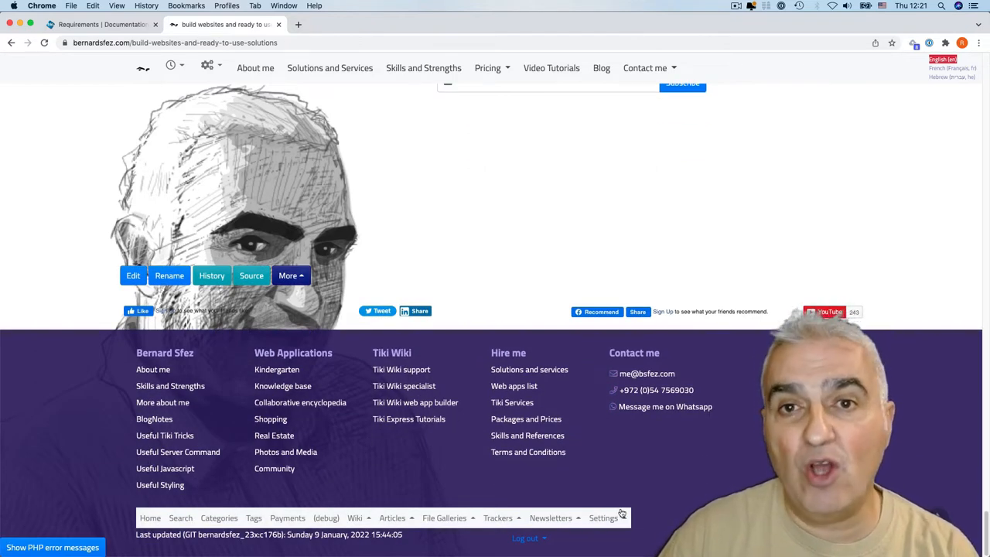
{"action": "left_click", "coordinate": [604, 517]}
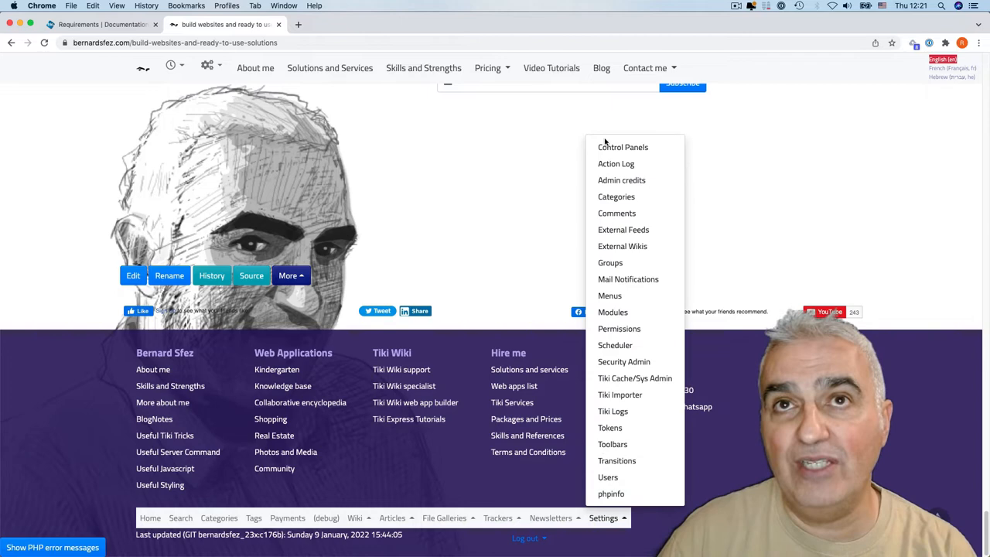
{"action": "left_click", "coordinate": [622, 147]}
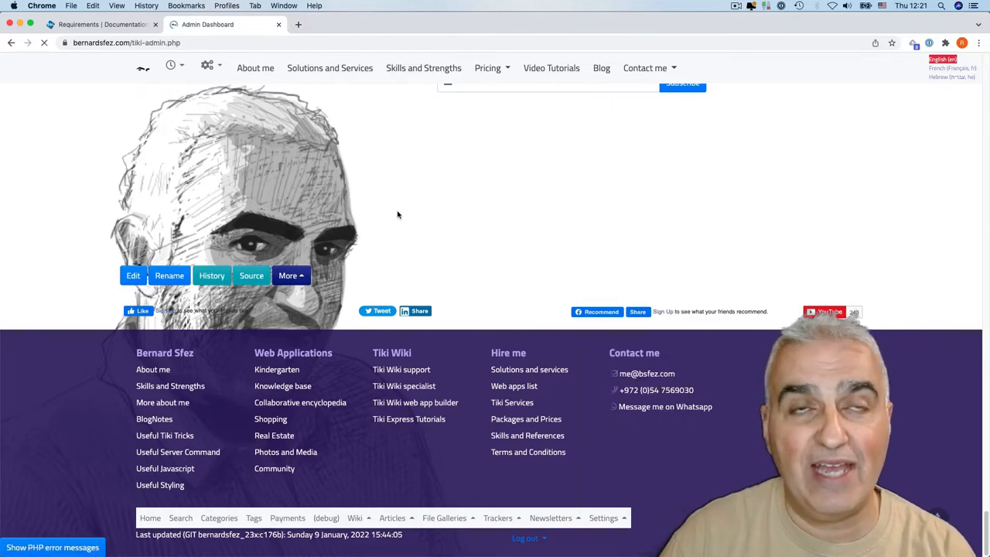
{"action": "left_click", "coordinate": [283, 64]}
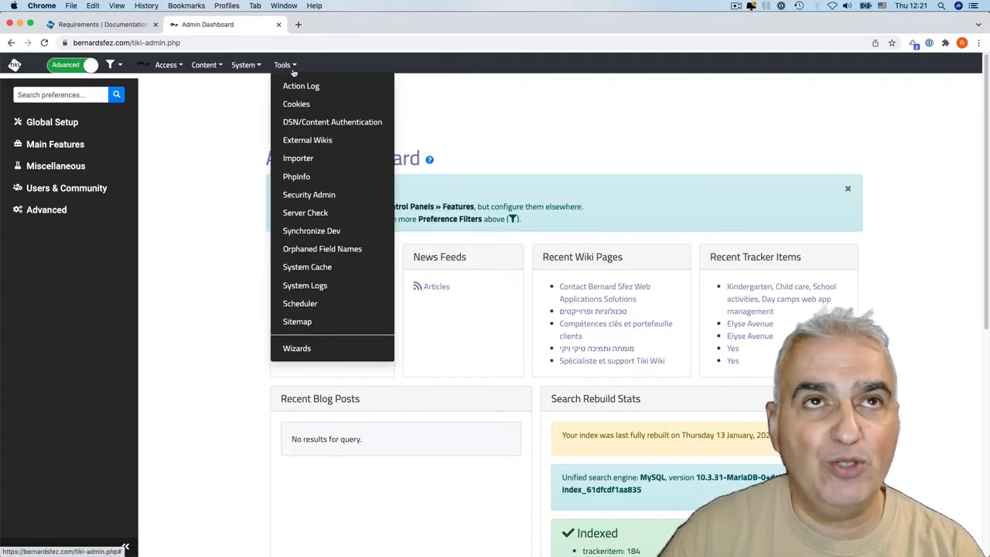
{"action": "mouse_move", "coordinate": [296, 104]}
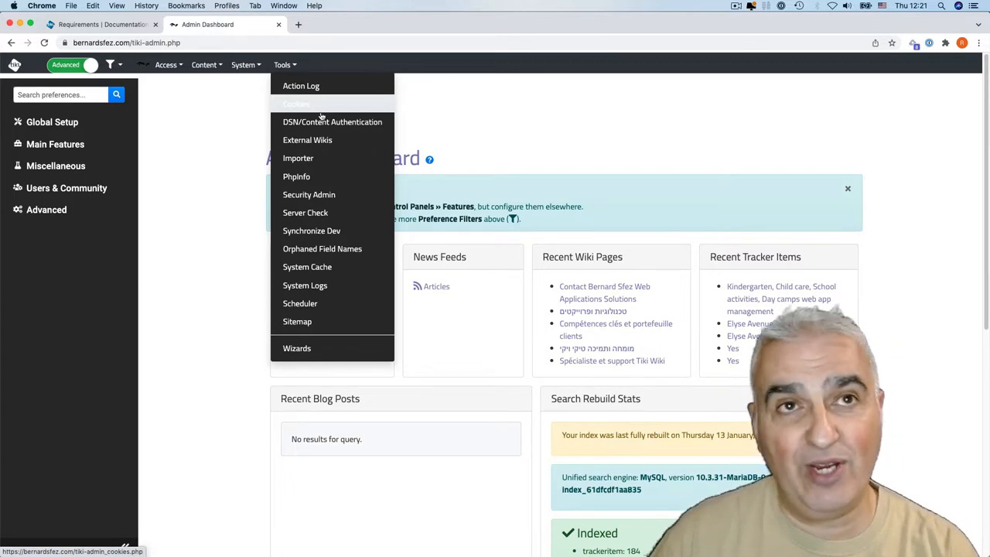
{"action": "mouse_move", "coordinate": [305, 213]}
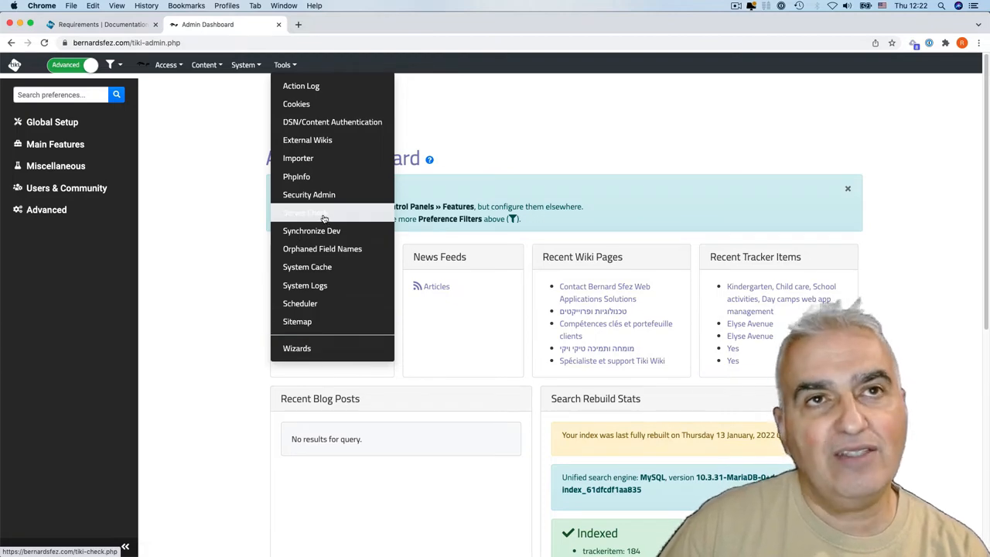
- Choose Server Check from the Tools menu to show the MySQL/MariaDB database properties
{"action": "left_click", "coordinate": [304, 212]}
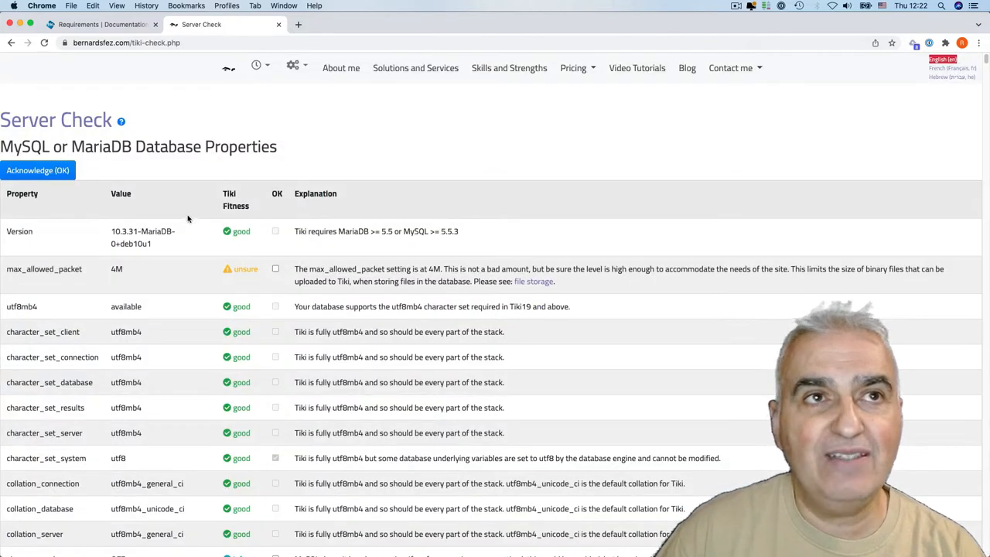
{"action": "mouse_move", "coordinate": [203, 236]}
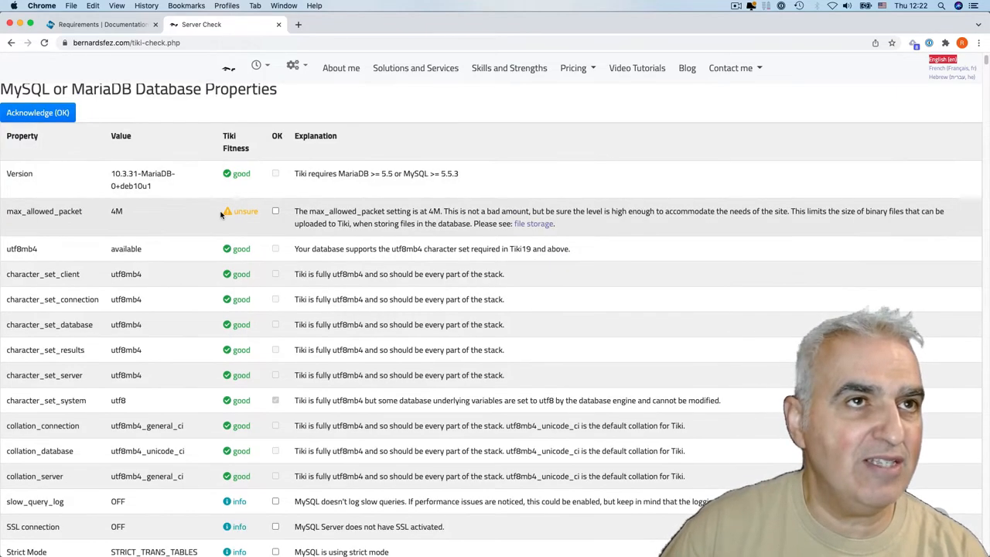
- Scroll past the database results and Server Properties down to the server information and disk space section
{"action": "scroll", "scroll_direction": "down", "scroll_amount": 3}
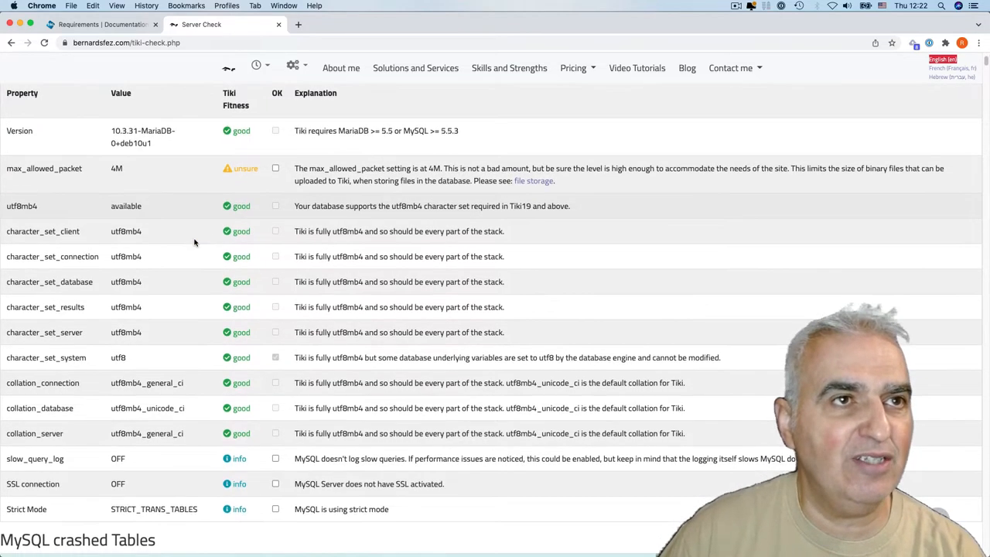
{"action": "scroll", "scroll_direction": "down", "scroll_amount": 3}
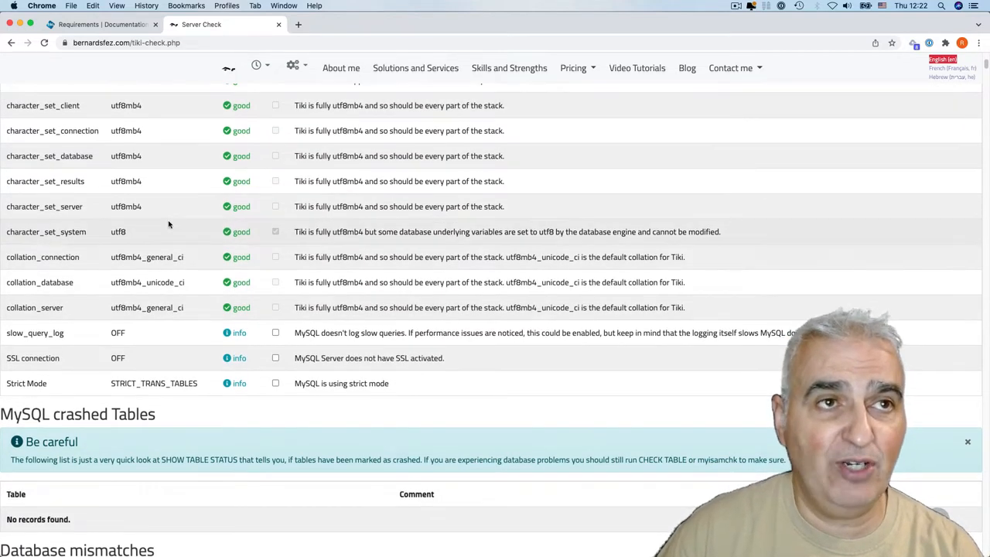
{"action": "scroll", "scroll_direction": "down", "scroll_amount": 3}
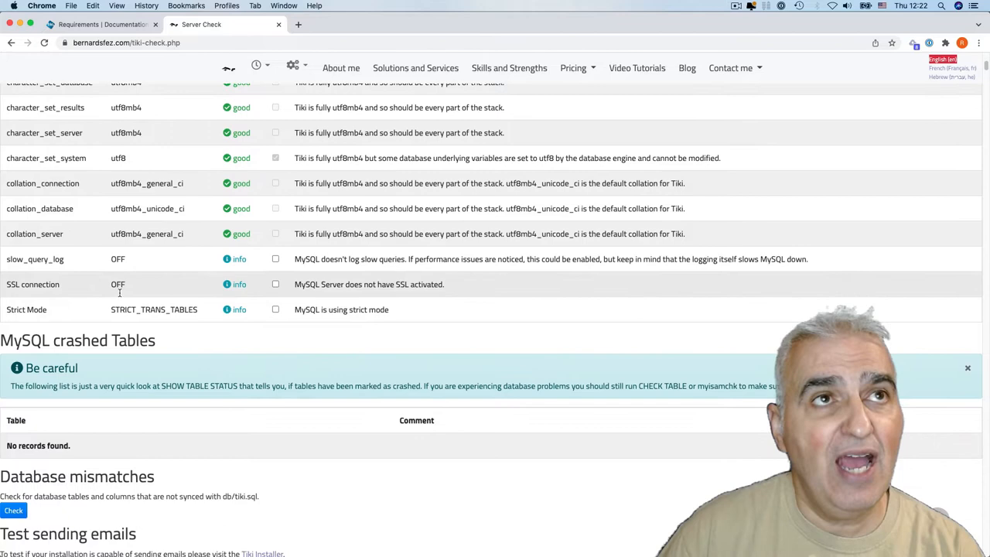
{"action": "scroll", "scroll_direction": "down", "scroll_amount": 3}
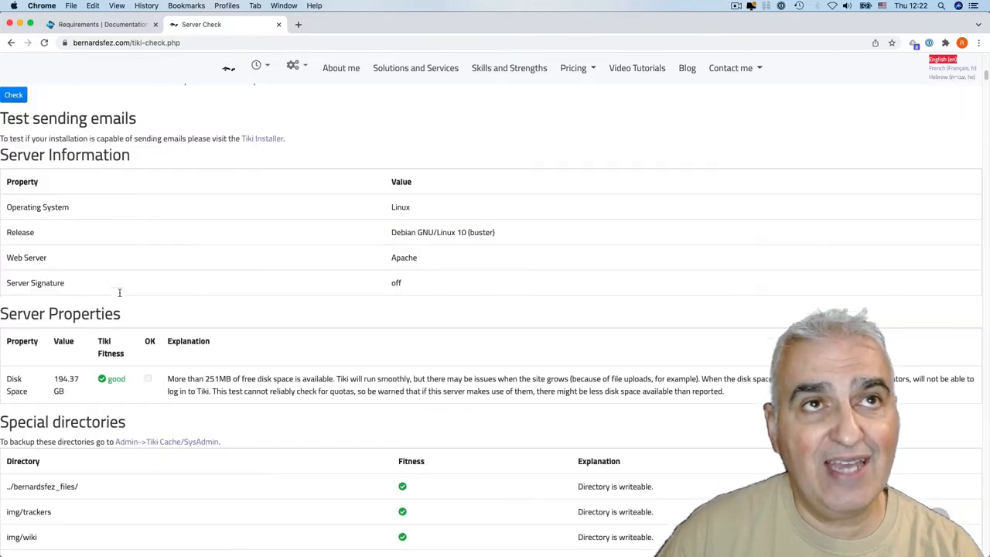
{"action": "scroll", "scroll_direction": "down", "scroll_amount": 3}
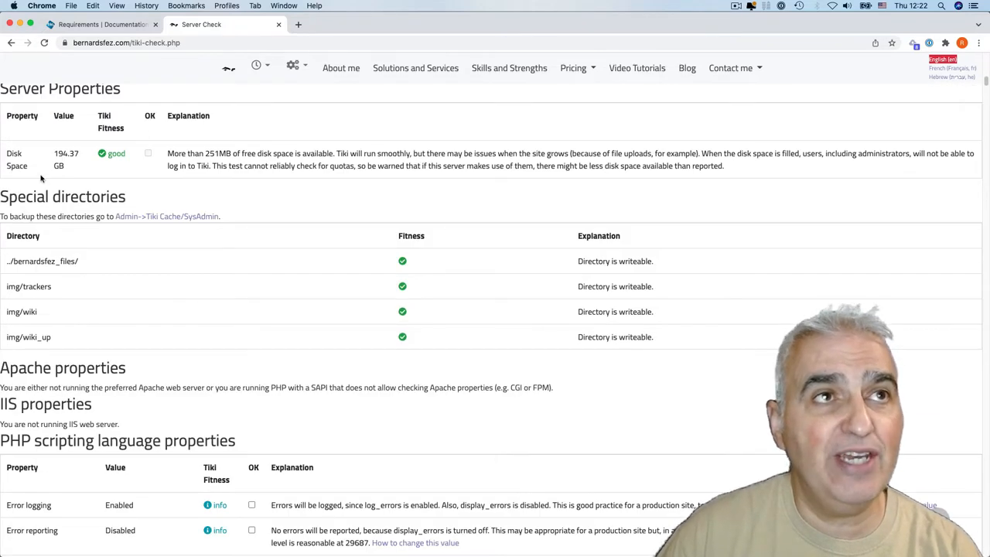
- Highlight the free disk space value and review the writable directories and PHP property sections
{"action": "double_click", "coordinate": [65, 153]}
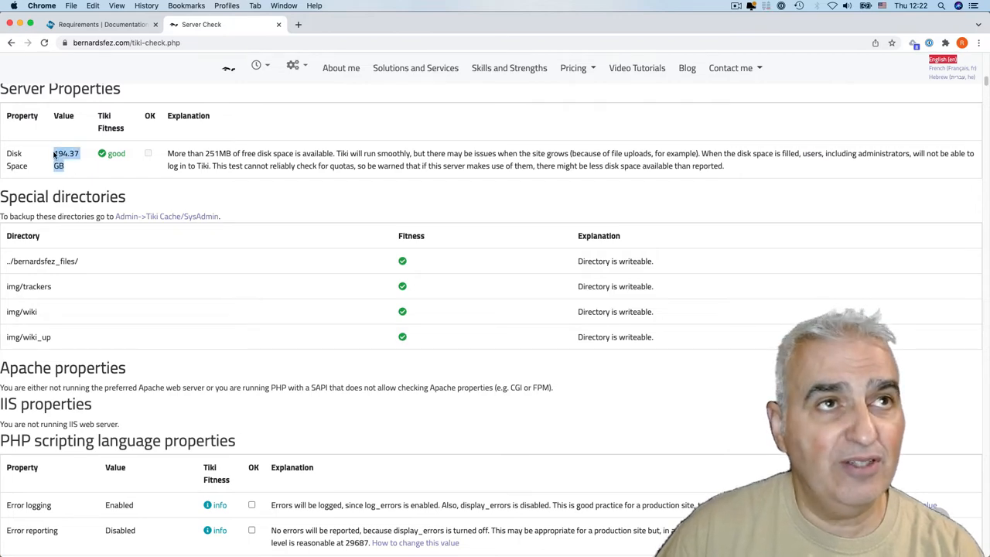
{"action": "scroll", "scroll_direction": "down", "scroll_amount": 3}
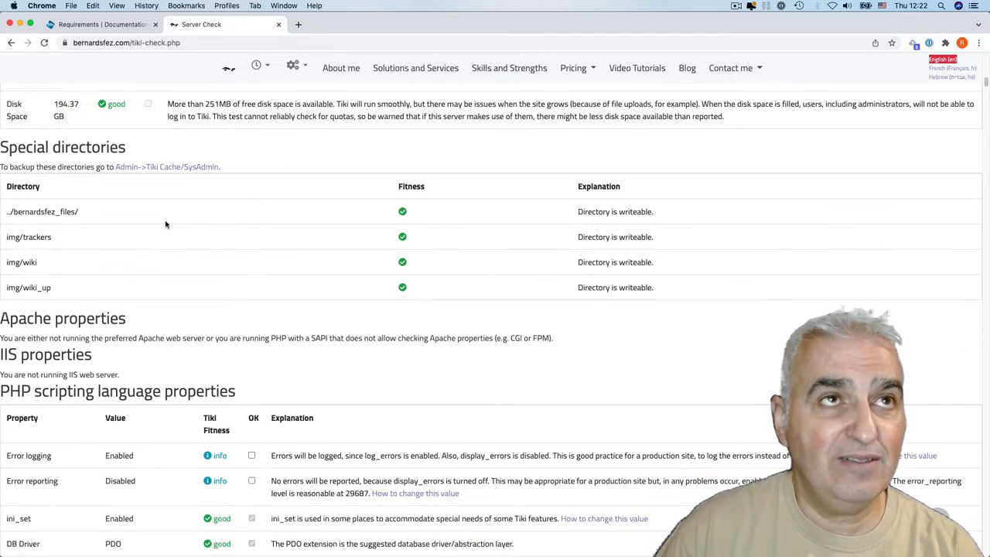
{"action": "scroll", "scroll_direction": "down", "scroll_amount": 3}
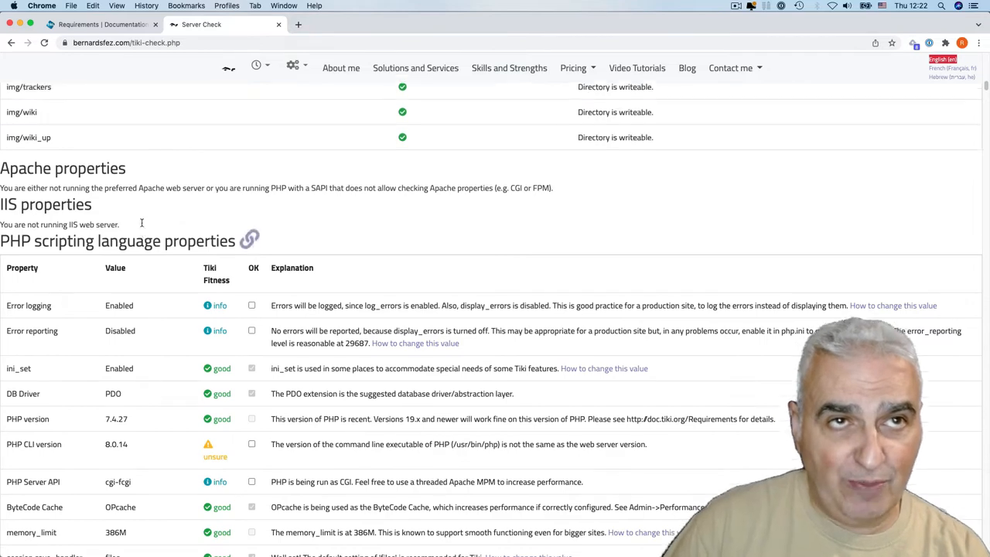
{"action": "scroll", "scroll_direction": "up", "scroll_amount": 3}
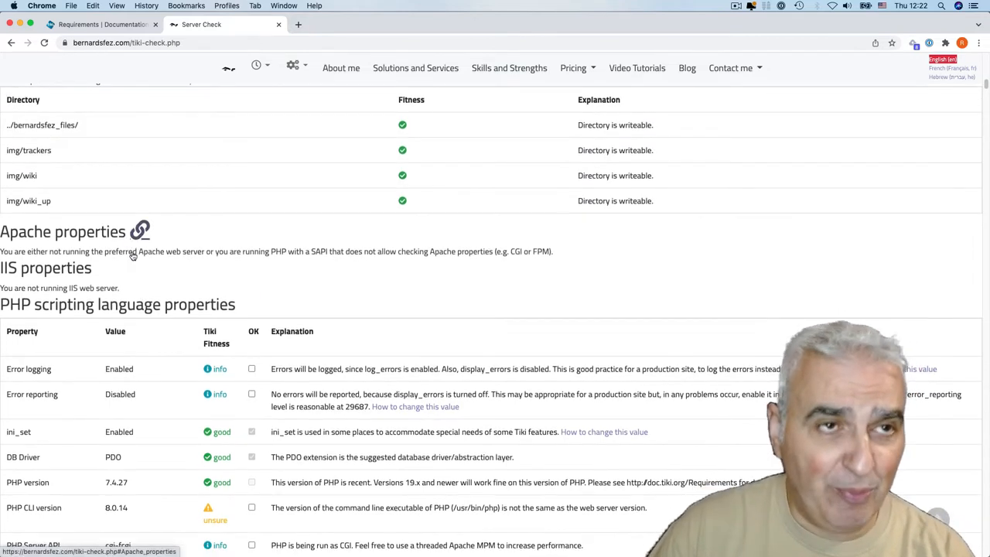
- In the PHP scripting properties table, highlight PHP version 7.4.27 and PHP CLI version 8.0.14
{"action": "scroll", "scroll_direction": "down", "scroll_amount": 3}
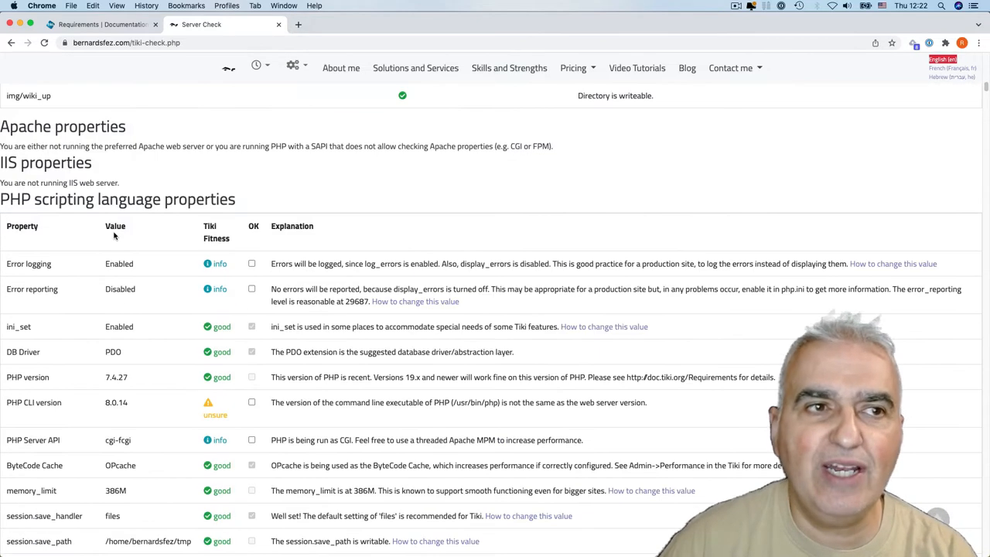
{"action": "mouse_move", "coordinate": [194, 198]}
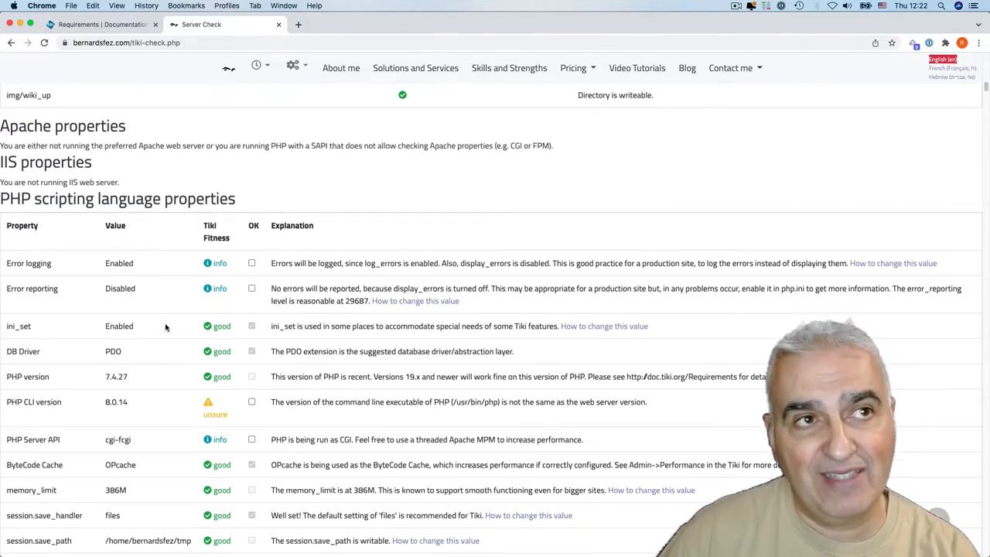
{"action": "scroll", "scroll_direction": "down", "scroll_amount": 3}
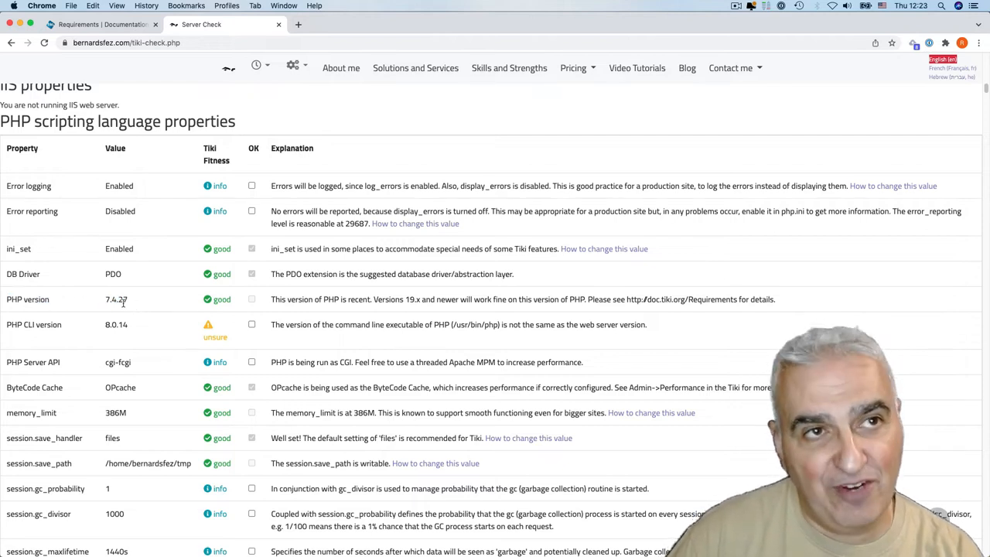
{"action": "double_click", "coordinate": [116, 299]}
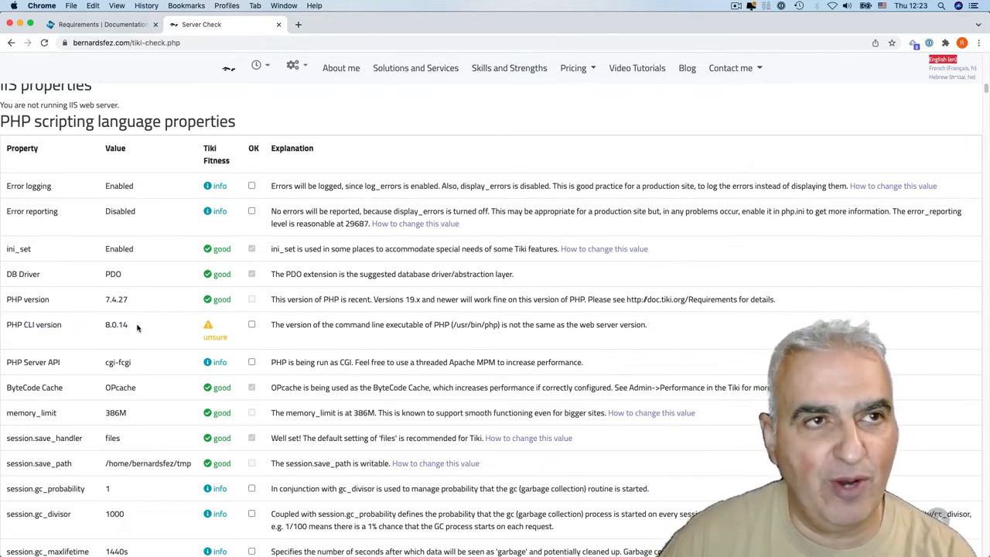
{"action": "double_click", "coordinate": [116, 324]}
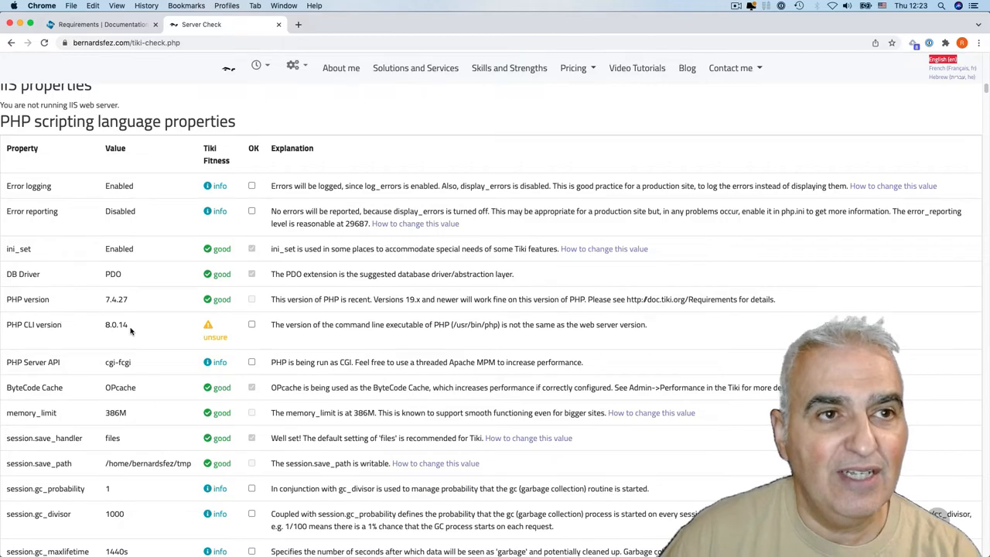
- Scroll through the security, file gallery indexing and MySQL Variable Information sections of Server Check
{"action": "scroll", "scroll_direction": "down", "scroll_amount": 3}
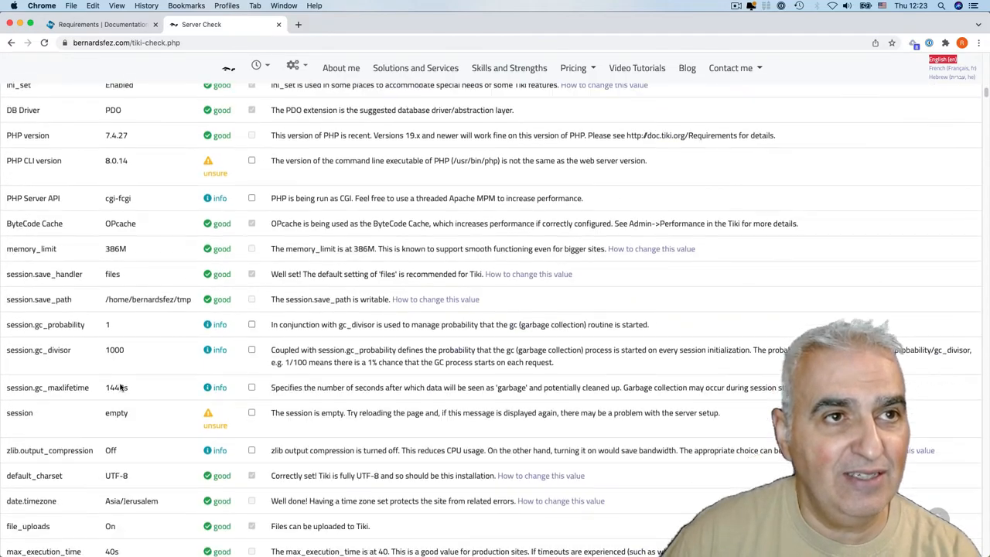
{"action": "scroll", "scroll_direction": "down", "scroll_amount": 3}
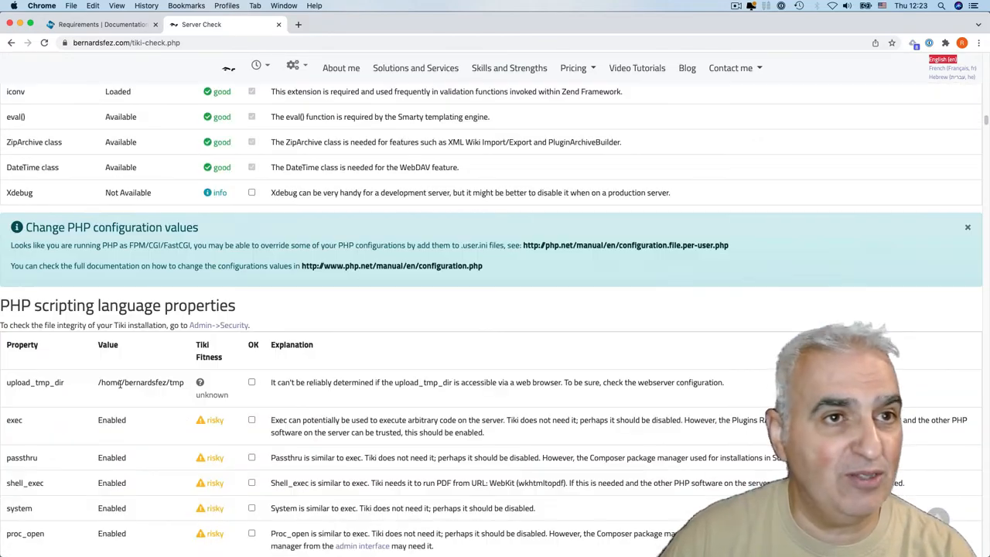
{"action": "scroll", "scroll_direction": "down", "scroll_amount": 3}
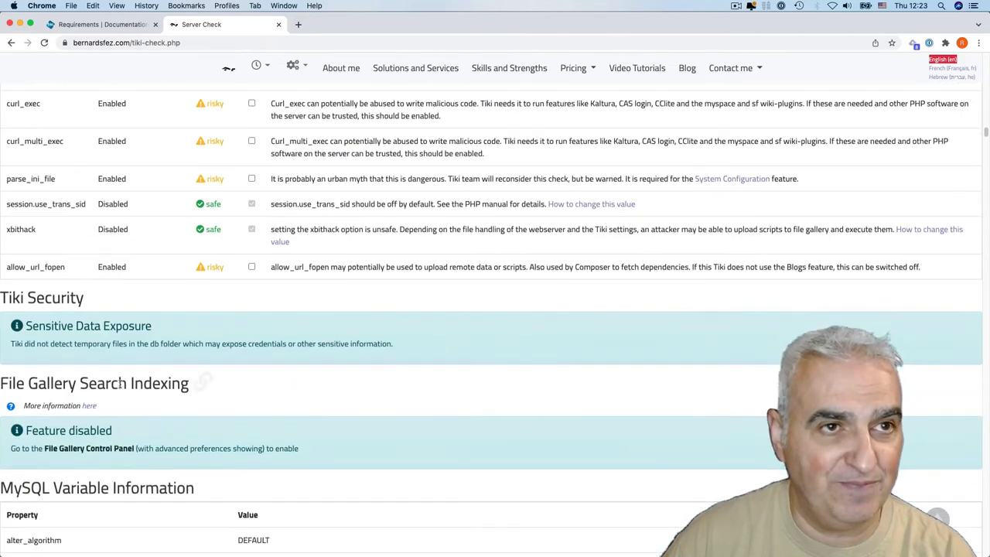
{"action": "scroll", "scroll_direction": "down", "scroll_amount": 3}
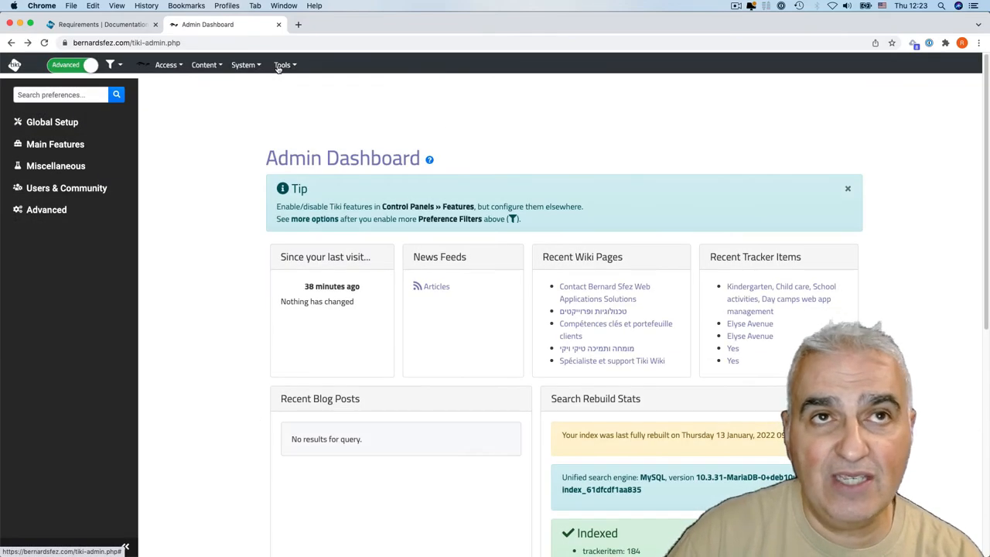
- View the PhpInfo page's PHP 7.4.27 output, then bring up the Admin Dashboard's Tools menu again
{"action": "left_click", "coordinate": [282, 64]}
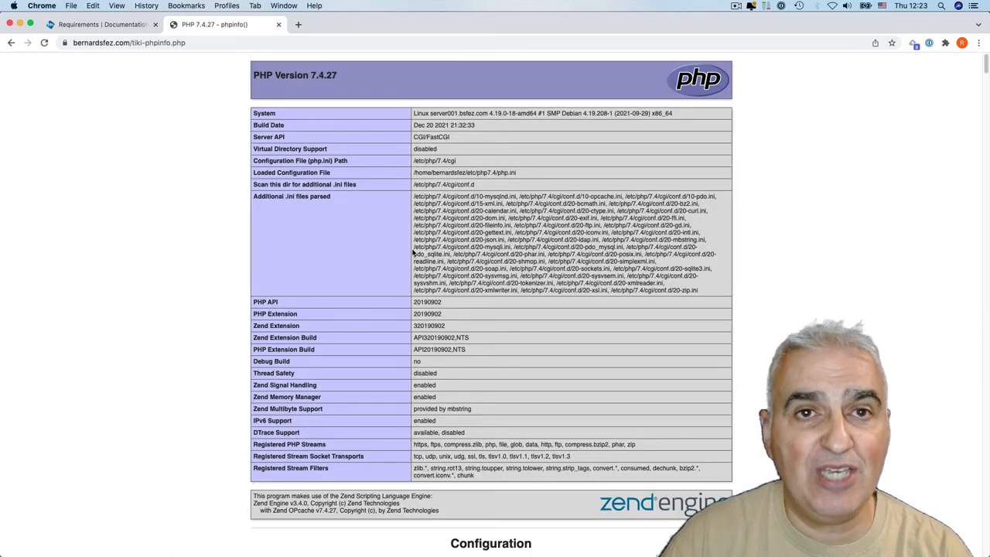
{"action": "scroll", "scroll_direction": "down", "scroll_amount": 3}
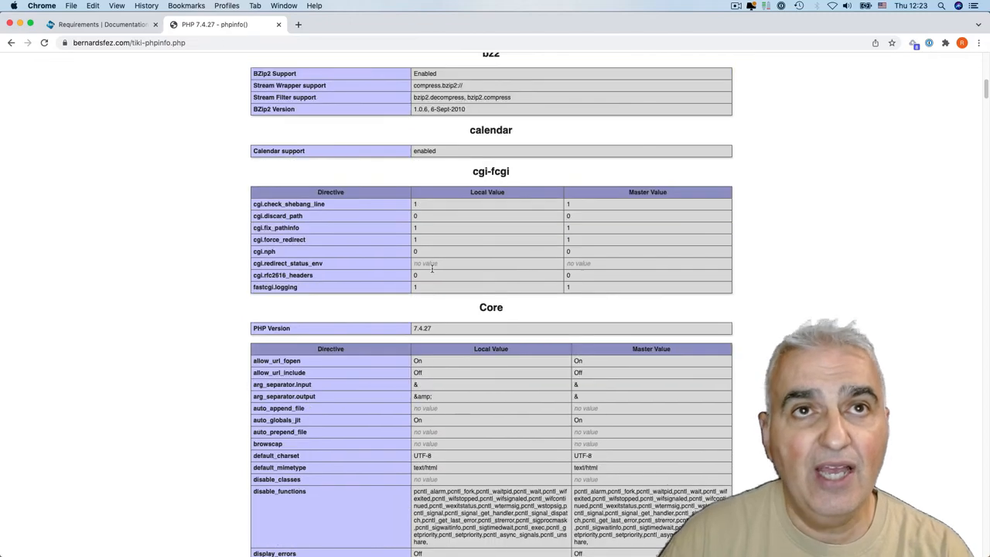
{"action": "scroll", "scroll_direction": "down", "scroll_amount": 3}
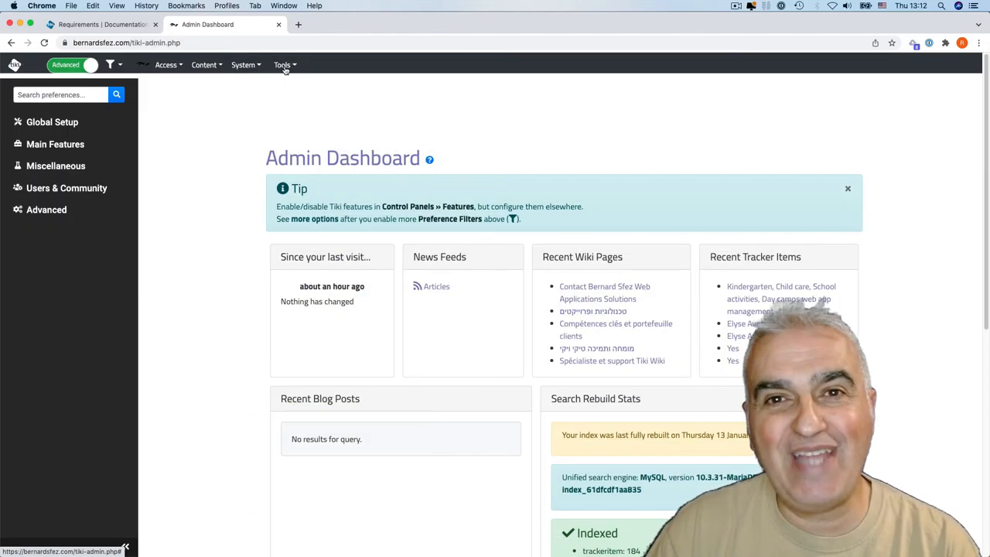
{"action": "left_click", "coordinate": [283, 64]}
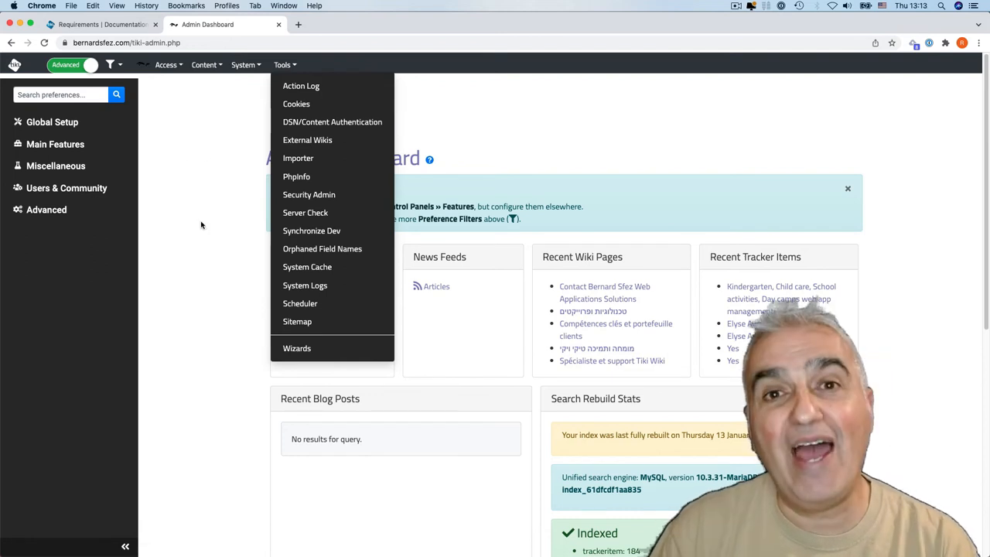